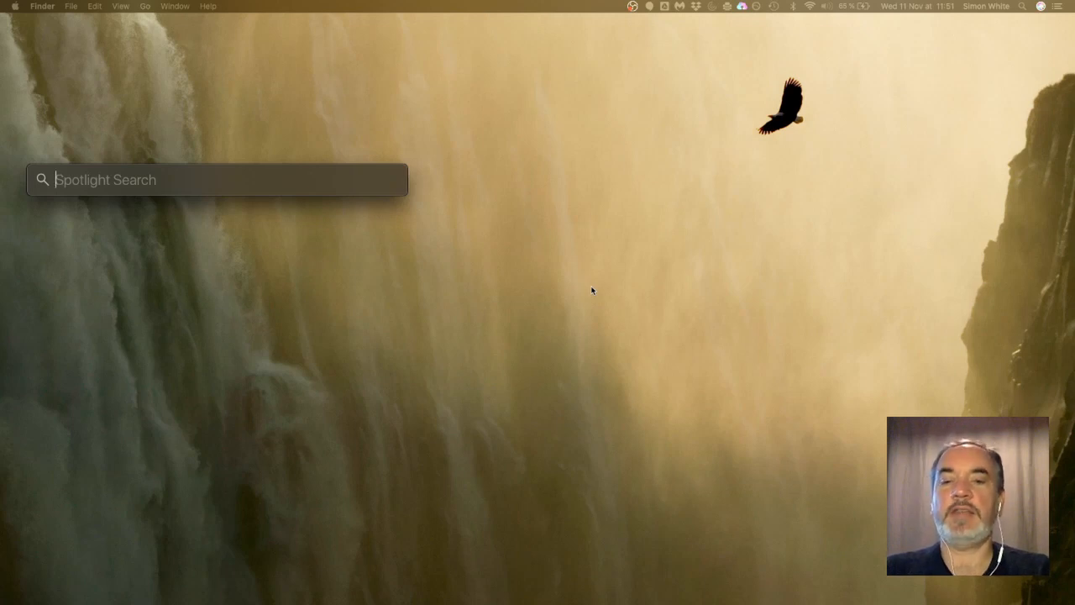
Step: Search Spotlight for 'audio' and launch Audio MIDI Setup
{"action": "type", "text": "audio"}
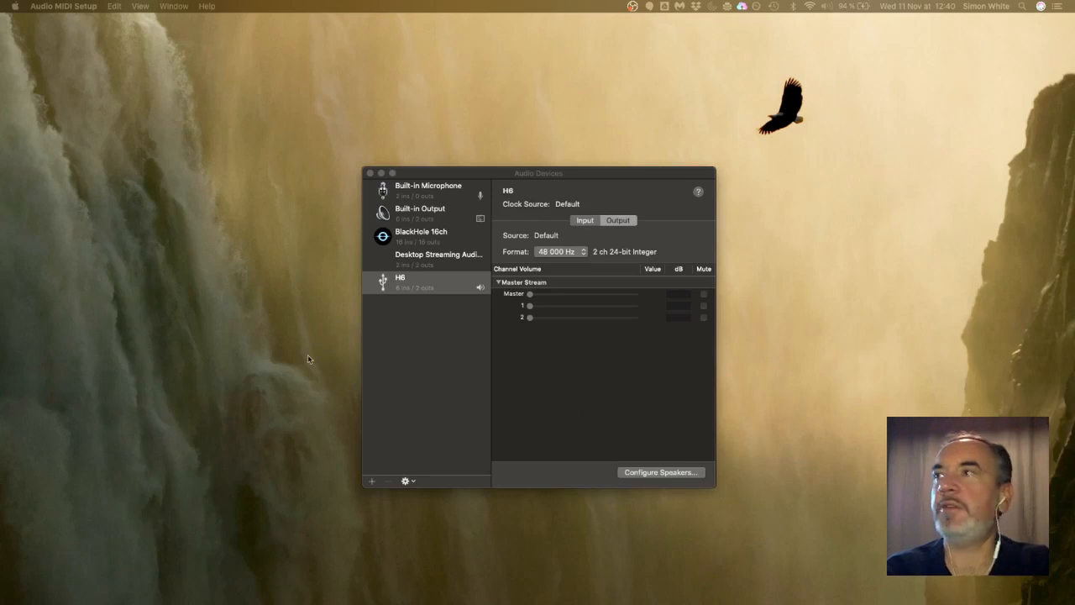
{"action": "mouse_move", "coordinate": [372, 486]}
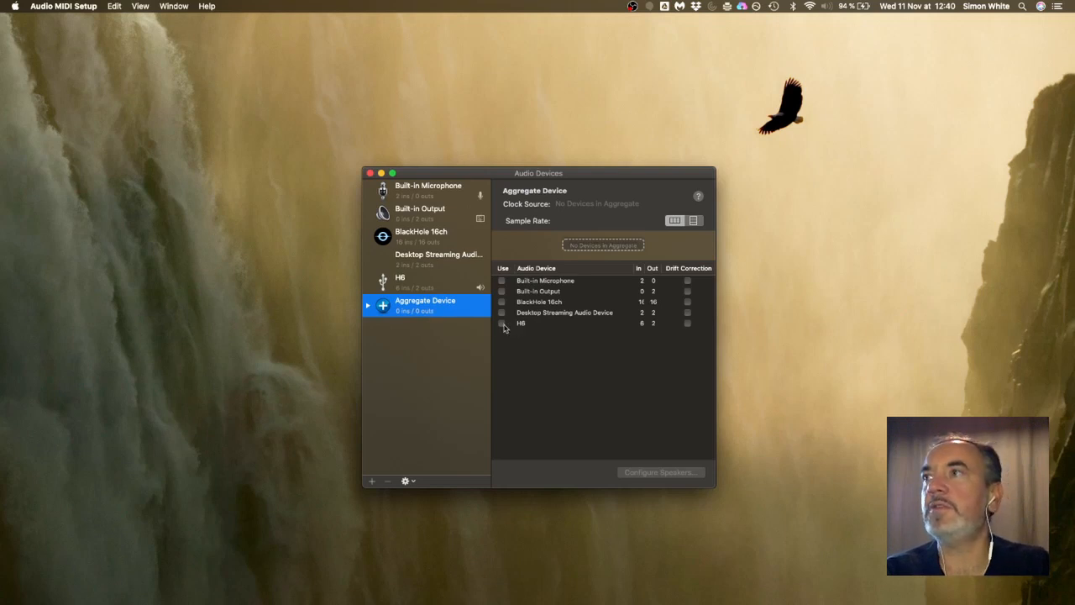
Step: Build an aggregate device from the H6 and BlackHole 16ch, clocked from the H6
{"action": "left_click", "coordinate": [502, 324]}
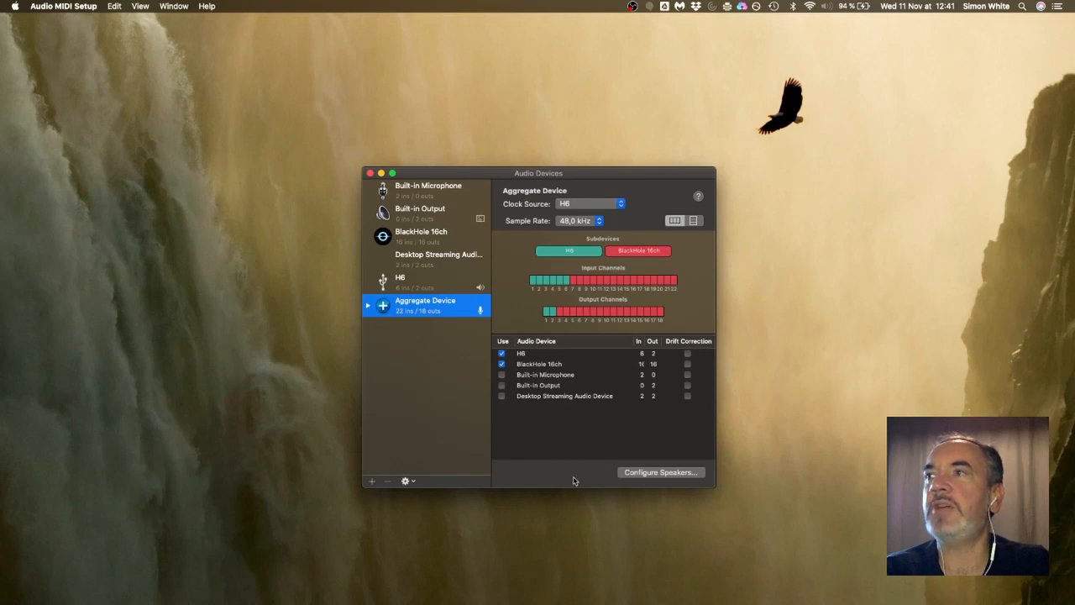
{"action": "left_click_drag", "start_coordinate": [559, 492], "coordinate": [559, 454]}
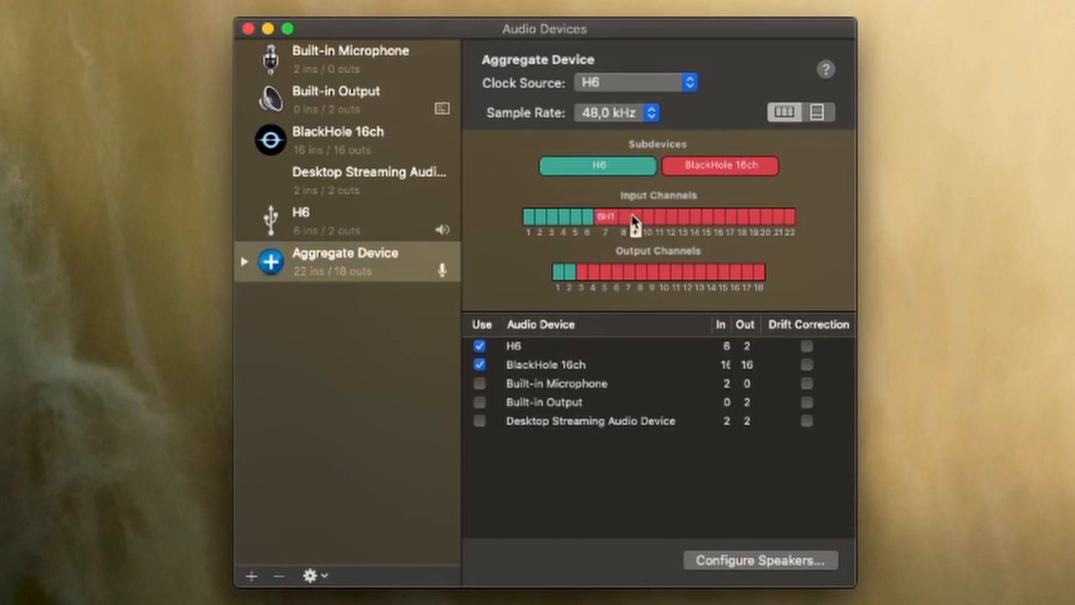
Step: Name BlackHole input channels 7–10 and output channels 3–6 as BH1–BH4
{"action": "left_click", "coordinate": [625, 216]}
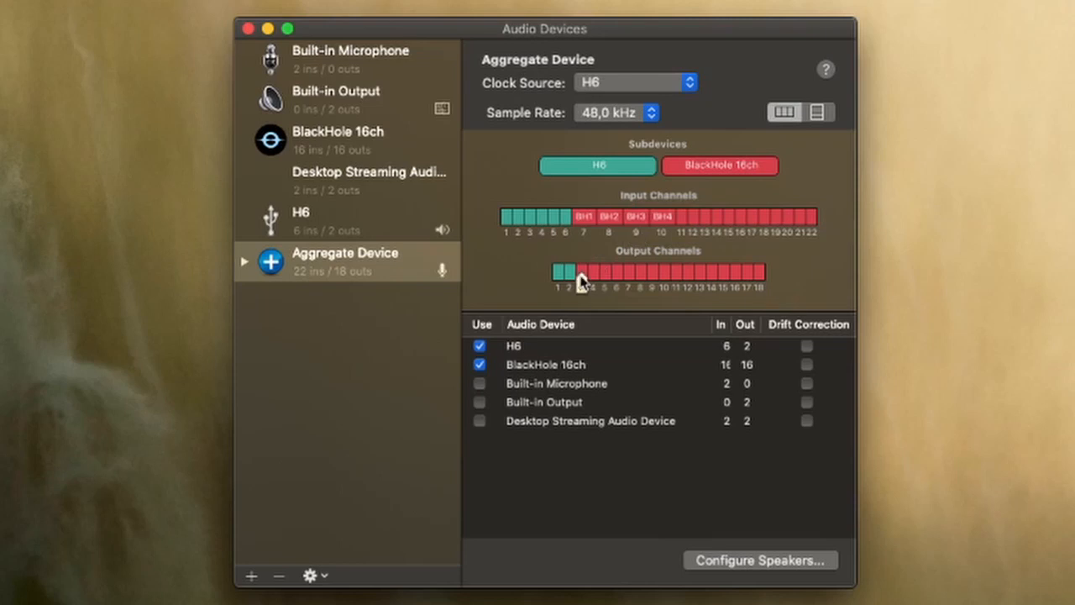
{"action": "left_click", "coordinate": [583, 271]}
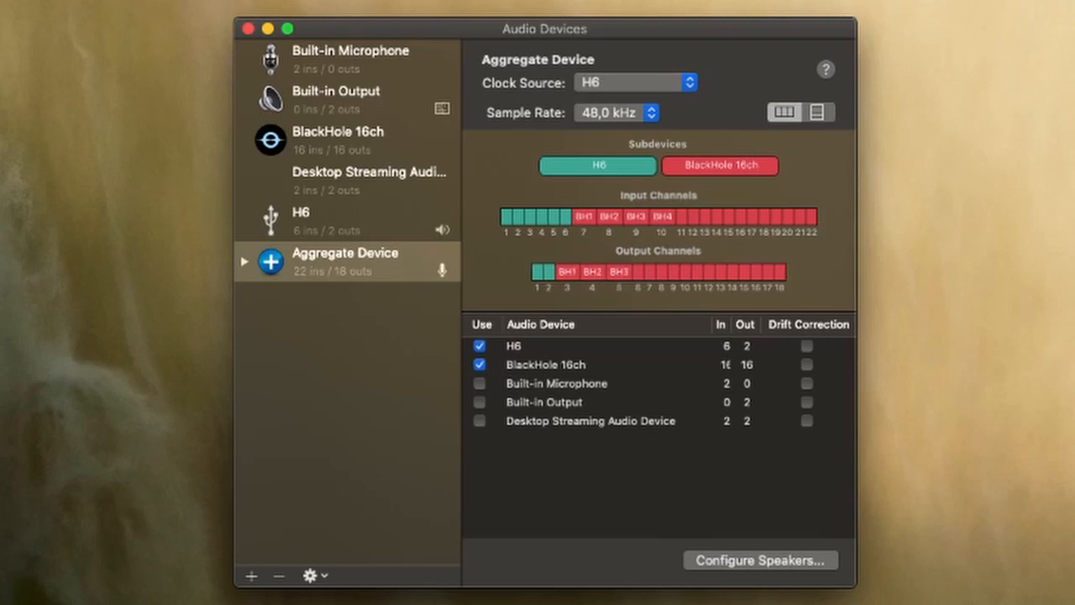
{"action": "left_click", "coordinate": [639, 271]}
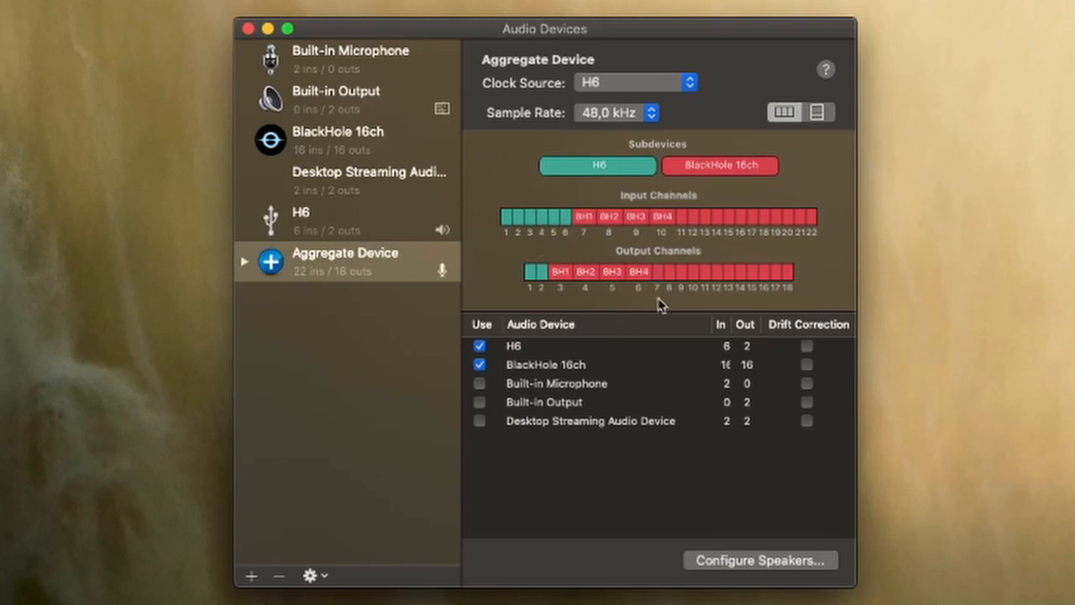
{"action": "mouse_move", "coordinate": [680, 282]}
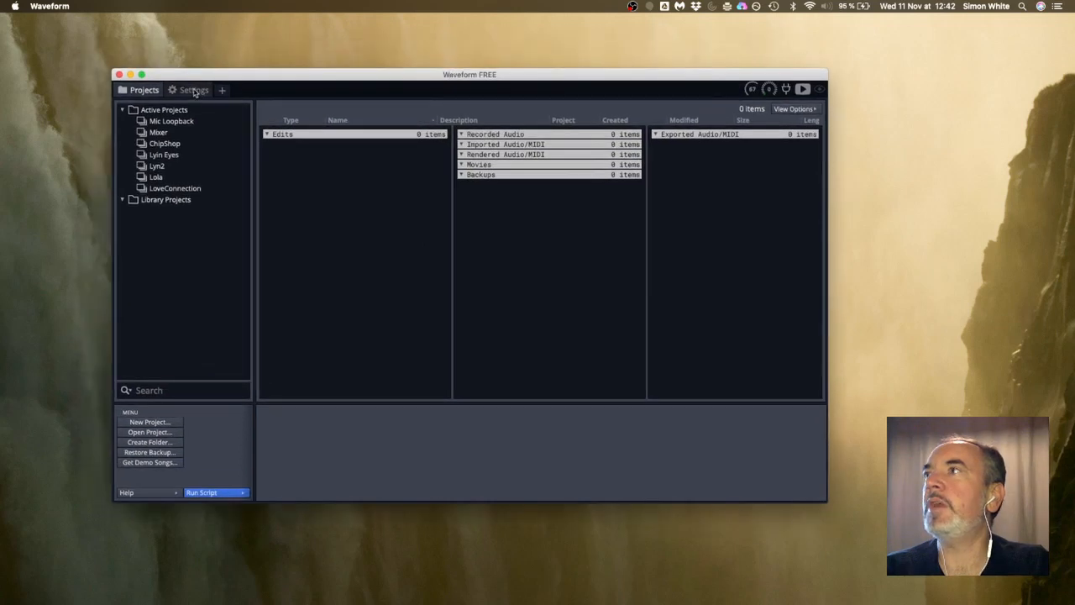
Step: Set Waveform's audio input and output device to the Aggregate Device
{"action": "left_click", "coordinate": [194, 90]}
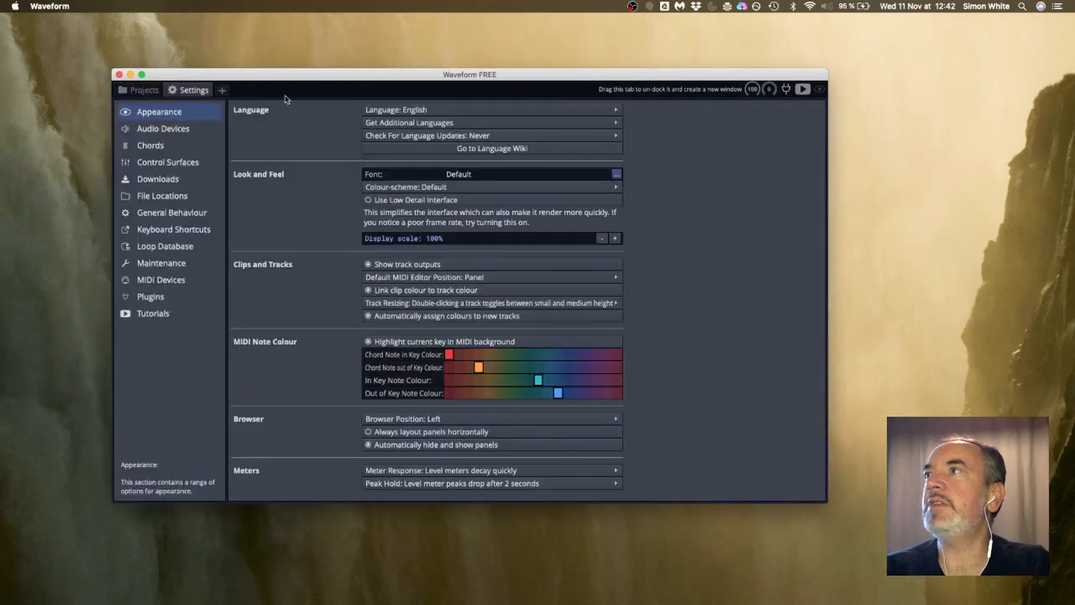
{"action": "left_click", "coordinate": [163, 128]}
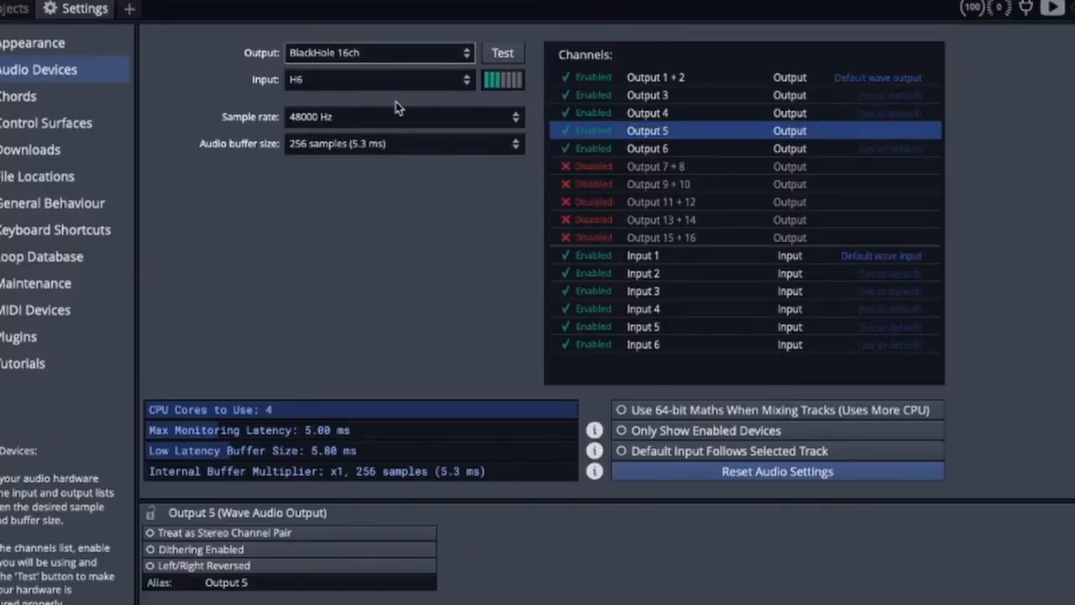
{"action": "left_click", "coordinate": [378, 79]}
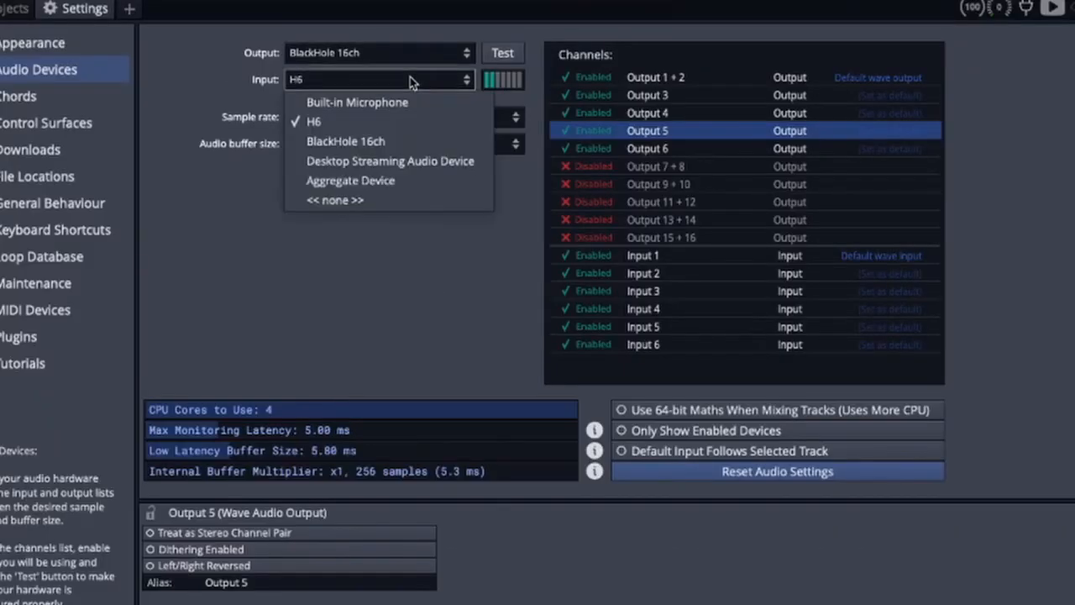
{"action": "left_click", "coordinate": [351, 180]}
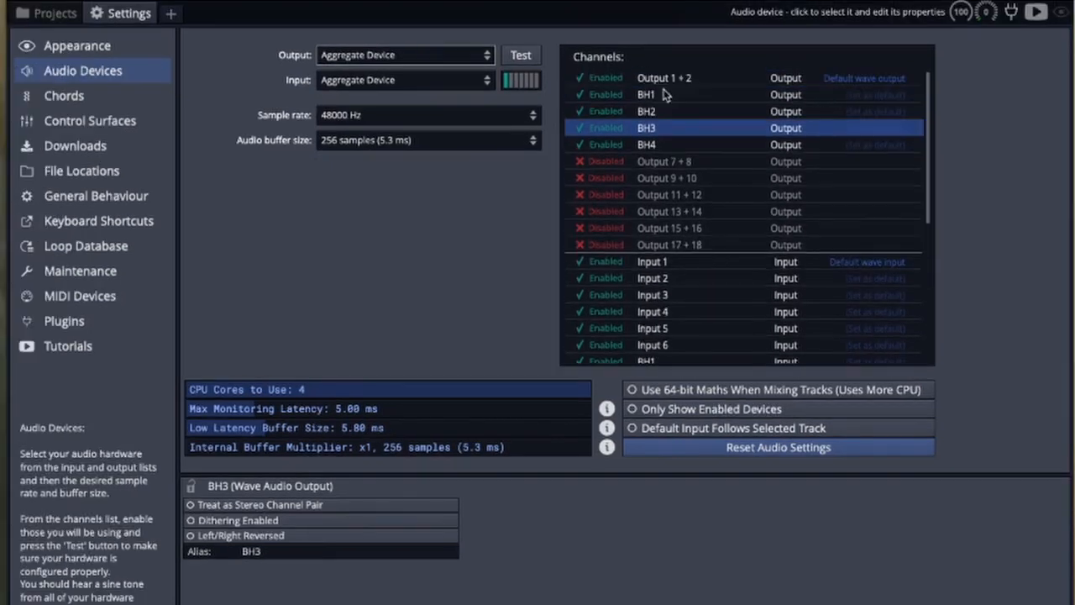
Step: Pair the BlackHole channels as stereo BH1 + 2 and BH3 + 4
{"action": "left_click", "coordinate": [663, 95]}
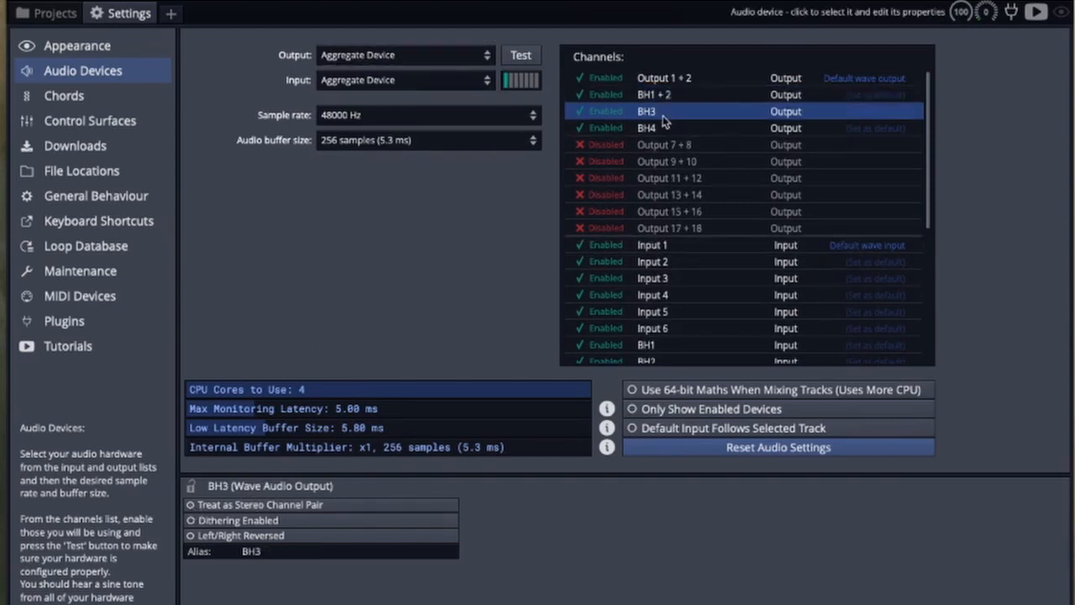
{"action": "left_click", "coordinate": [191, 505]}
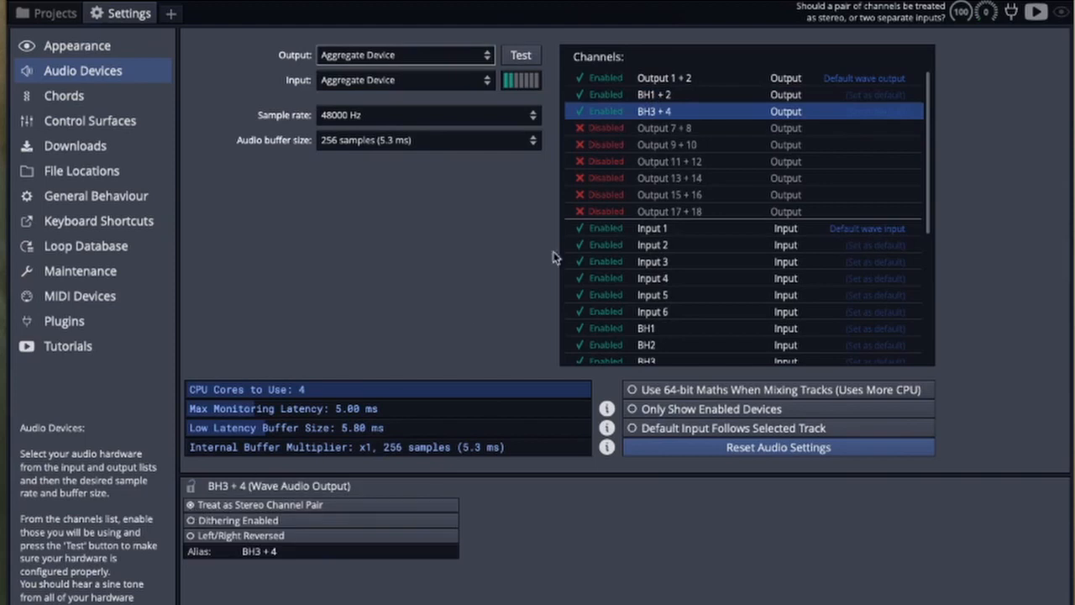
{"action": "left_click", "coordinate": [646, 302]}
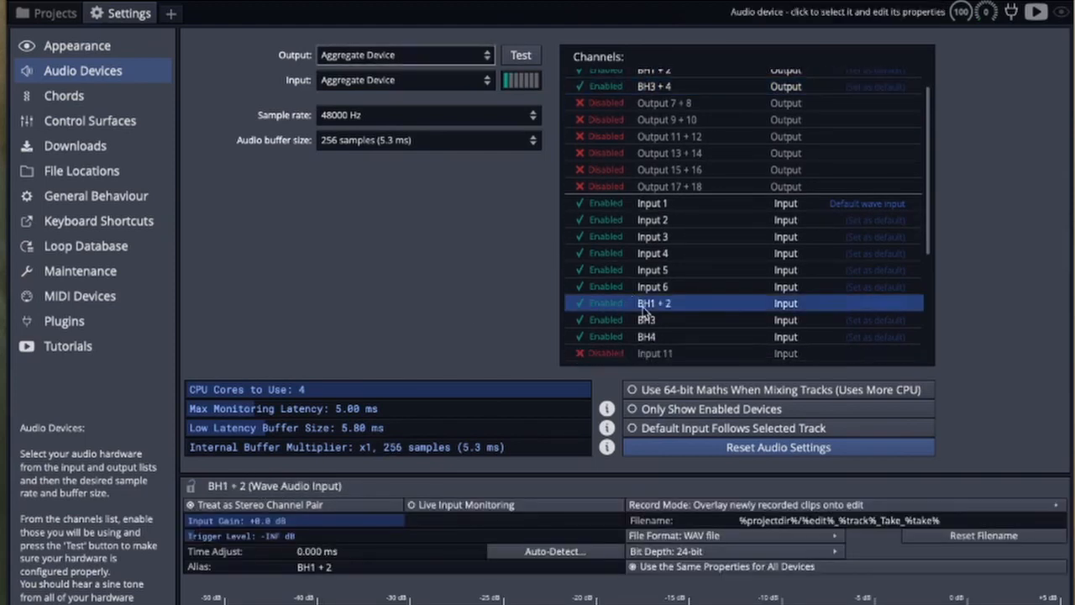
{"action": "left_click", "coordinate": [655, 319]}
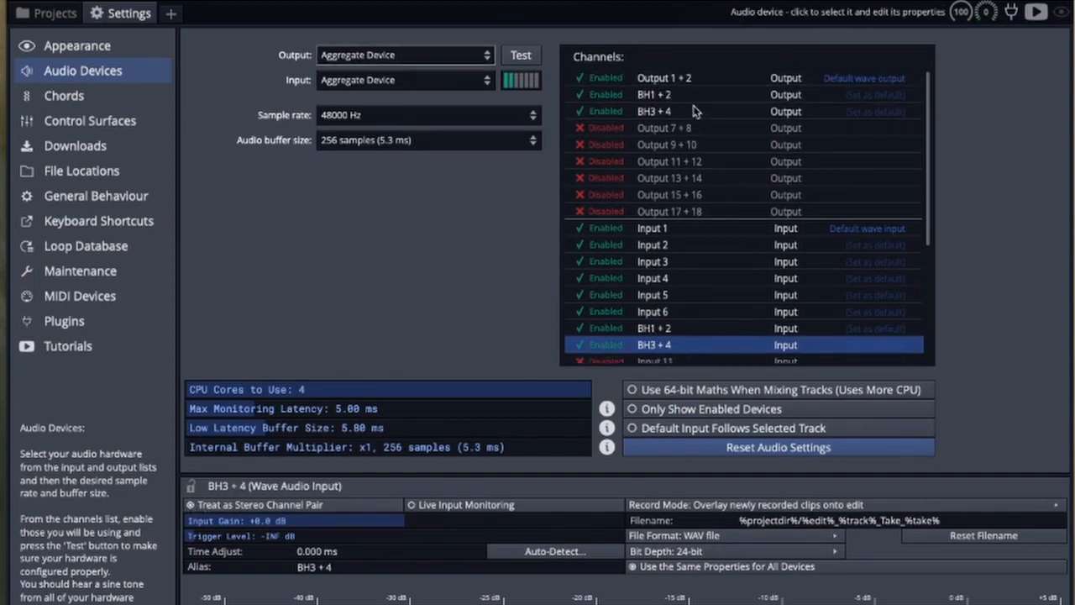
{"action": "mouse_move", "coordinate": [676, 312]}
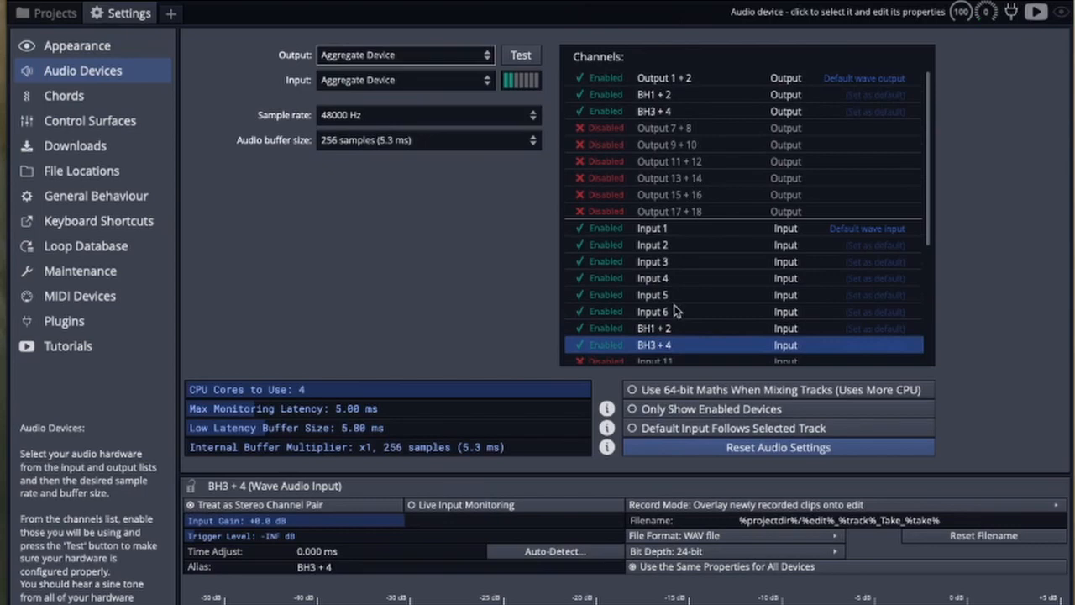
{"action": "mouse_move", "coordinate": [184, 71]}
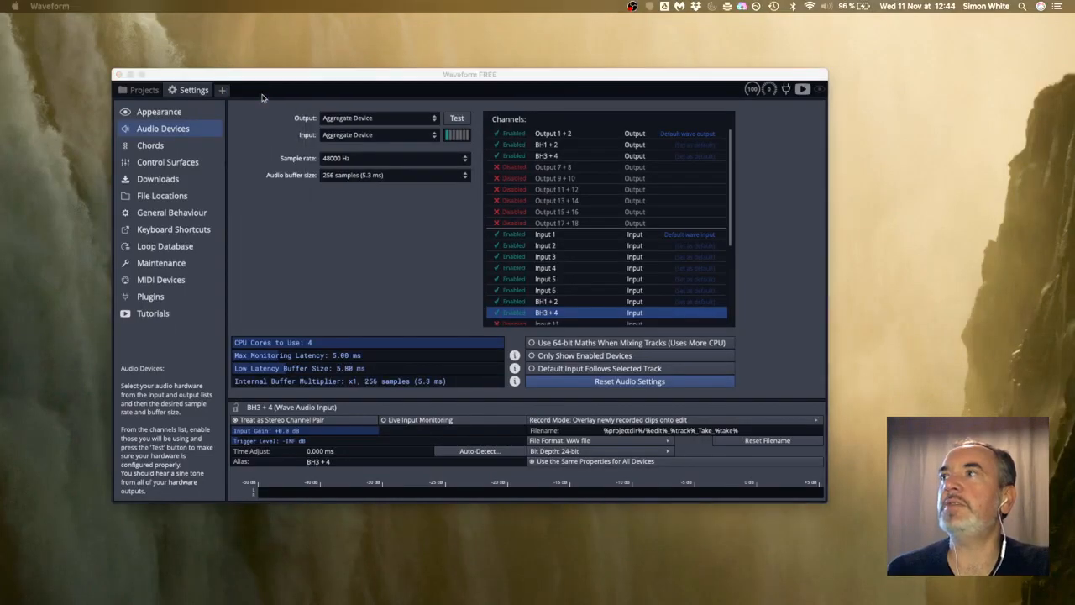
Step: Create a project named 'Jamulus' and assign Input 5 to Track 1
{"action": "type", "text": "Jamulus"}
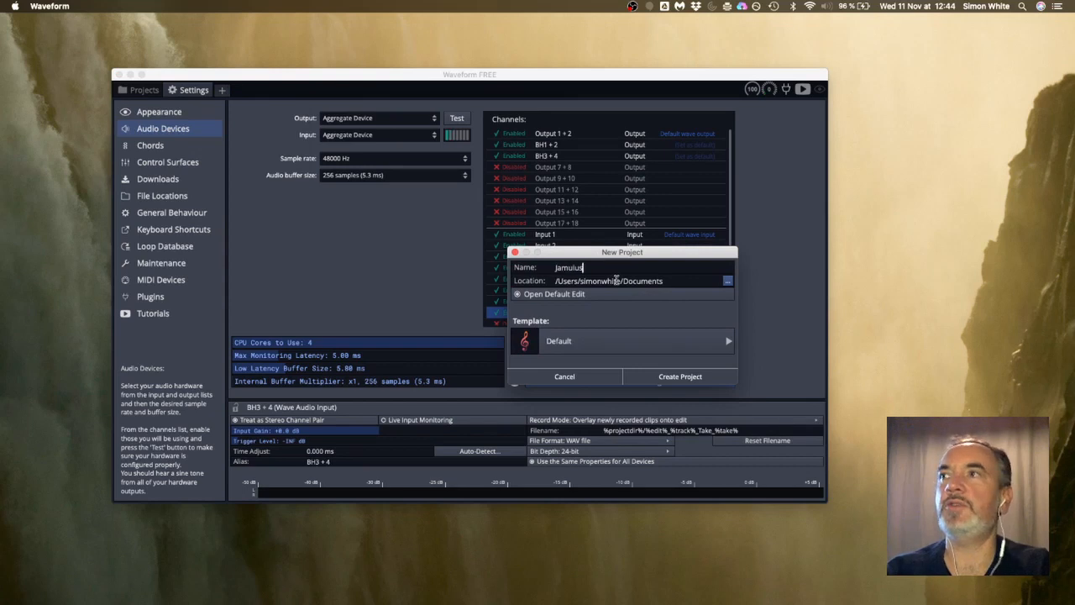
{"action": "left_click", "coordinate": [680, 377]}
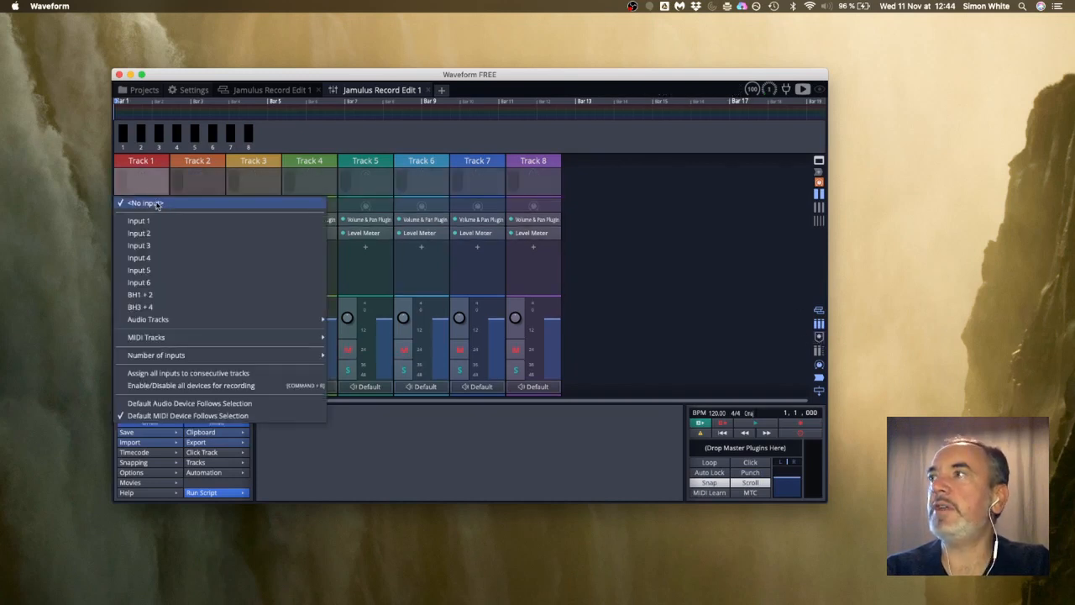
{"action": "mouse_move", "coordinate": [163, 295]}
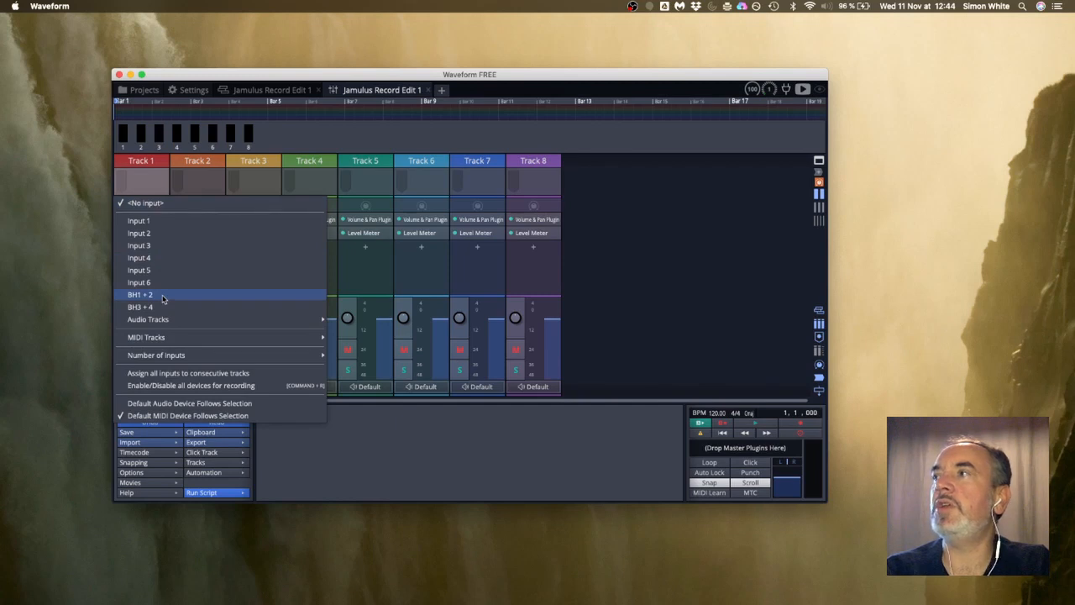
{"action": "left_click", "coordinate": [138, 270]}
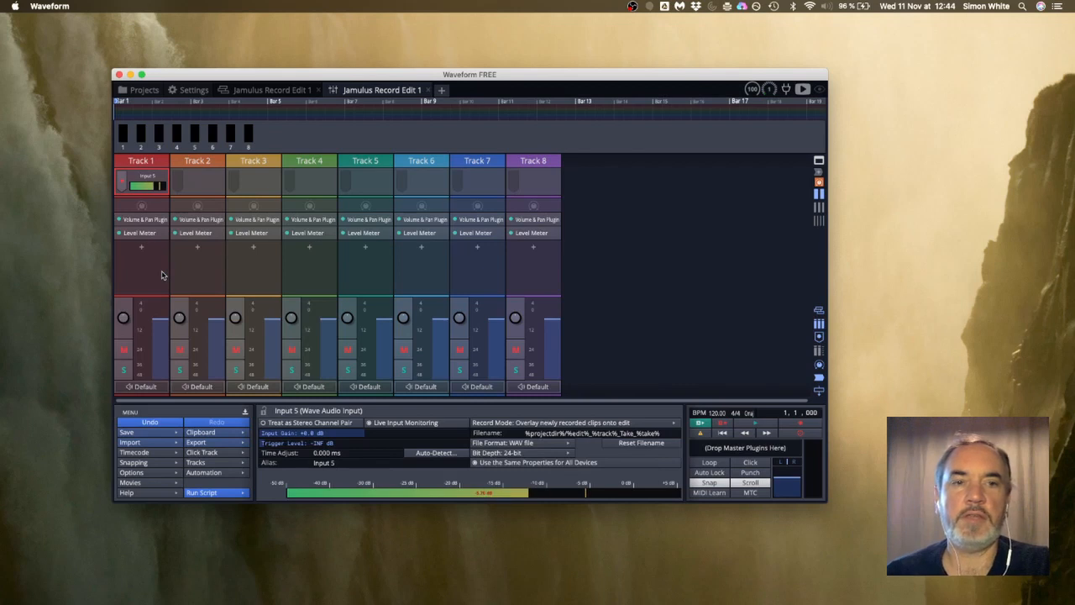
{"action": "mouse_move", "coordinate": [159, 191]}
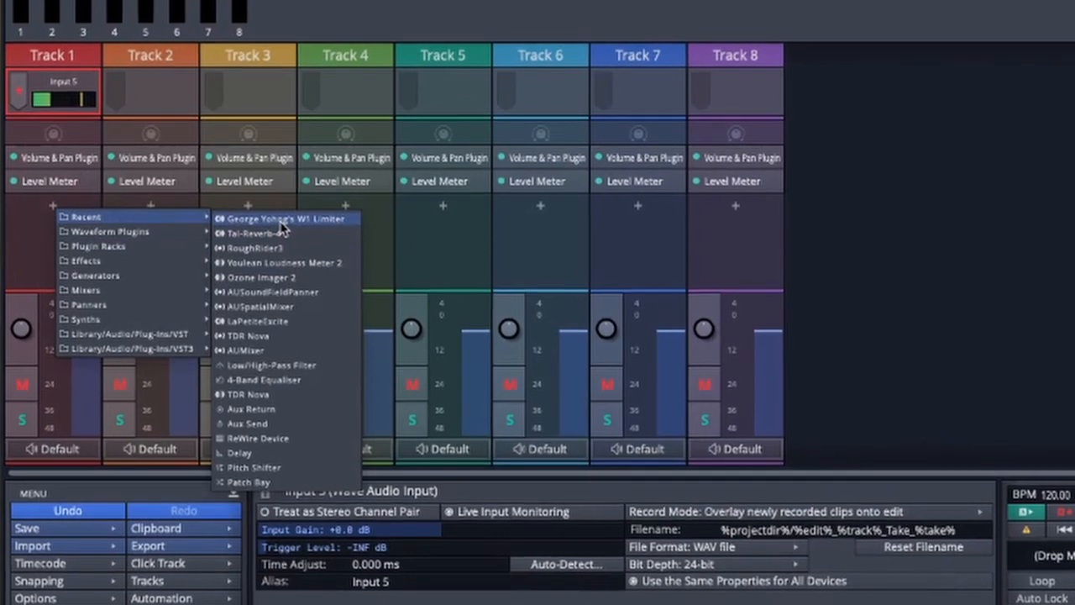
Step: Add a W1 Limiter to Track 1 (-0.4 dB threshold, -0.2 dB ceiling, adaptive release) after Level Meter
{"action": "left_click", "coordinate": [285, 218]}
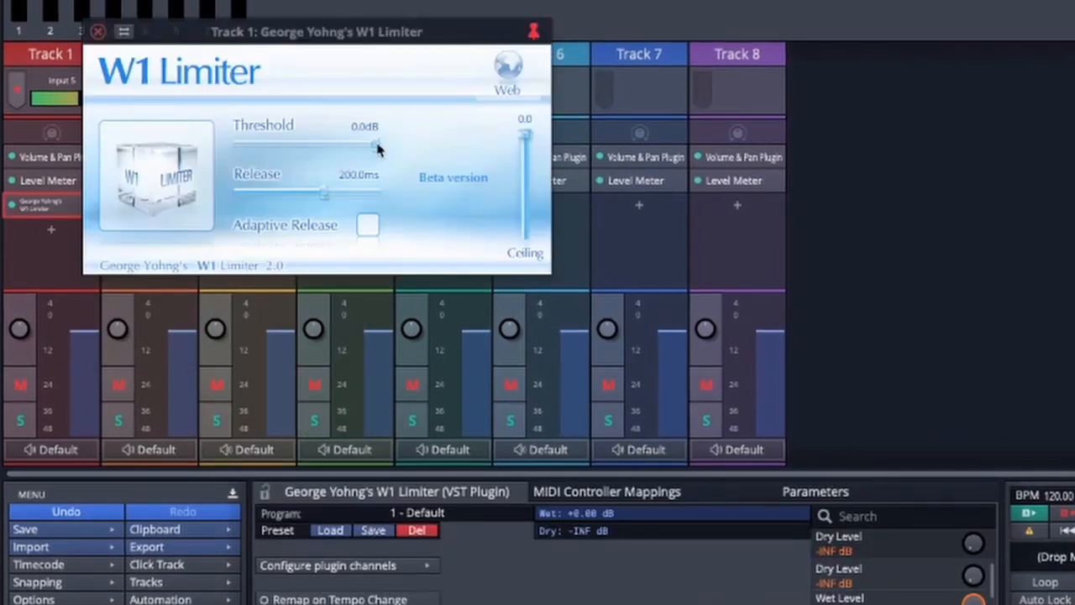
{"action": "left_click_drag", "start_coordinate": [353, 147], "coordinate": [376, 147]}
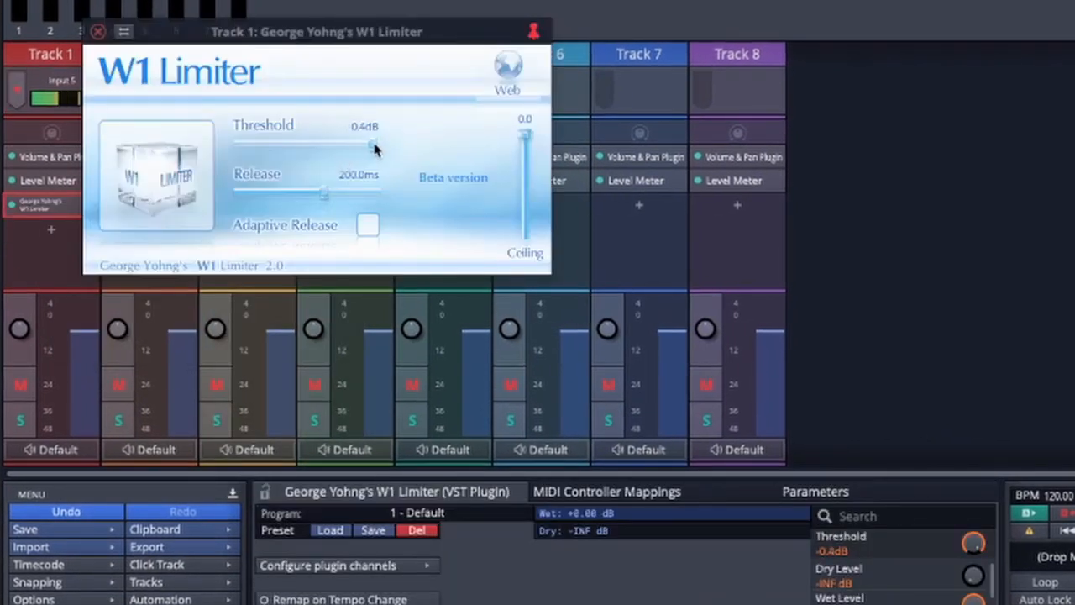
{"action": "left_click_drag", "start_coordinate": [523, 138], "coordinate": [523, 147]}
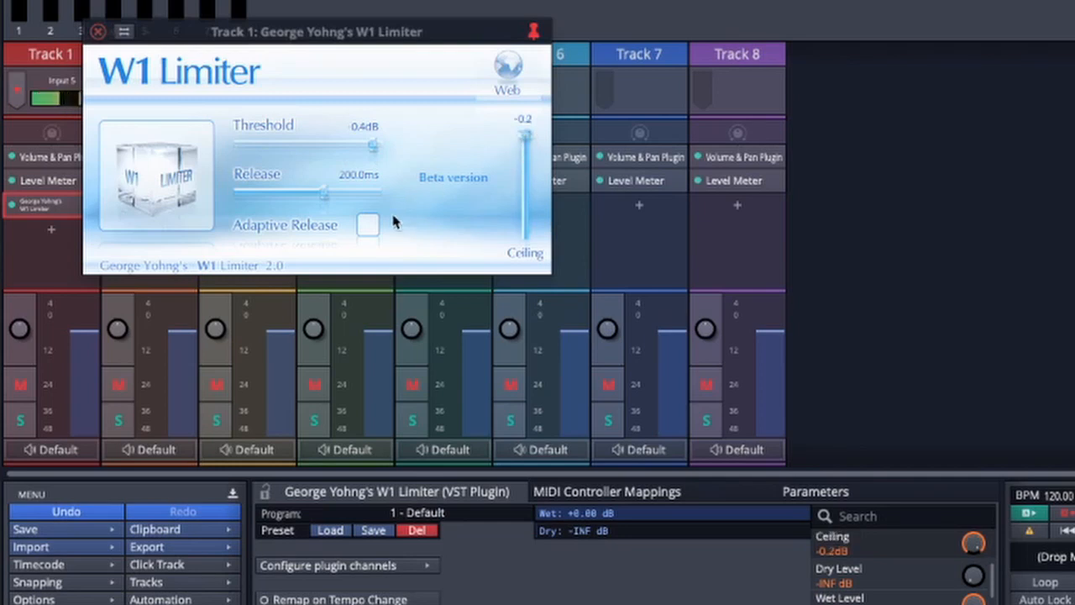
{"action": "left_click", "coordinate": [369, 227]}
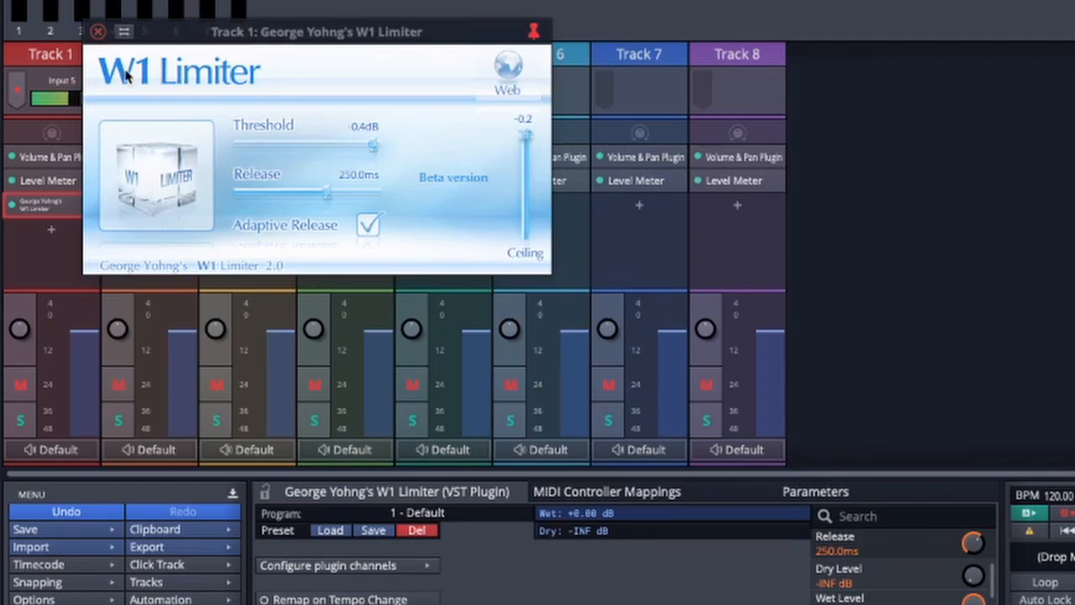
{"action": "left_click", "coordinate": [98, 32]}
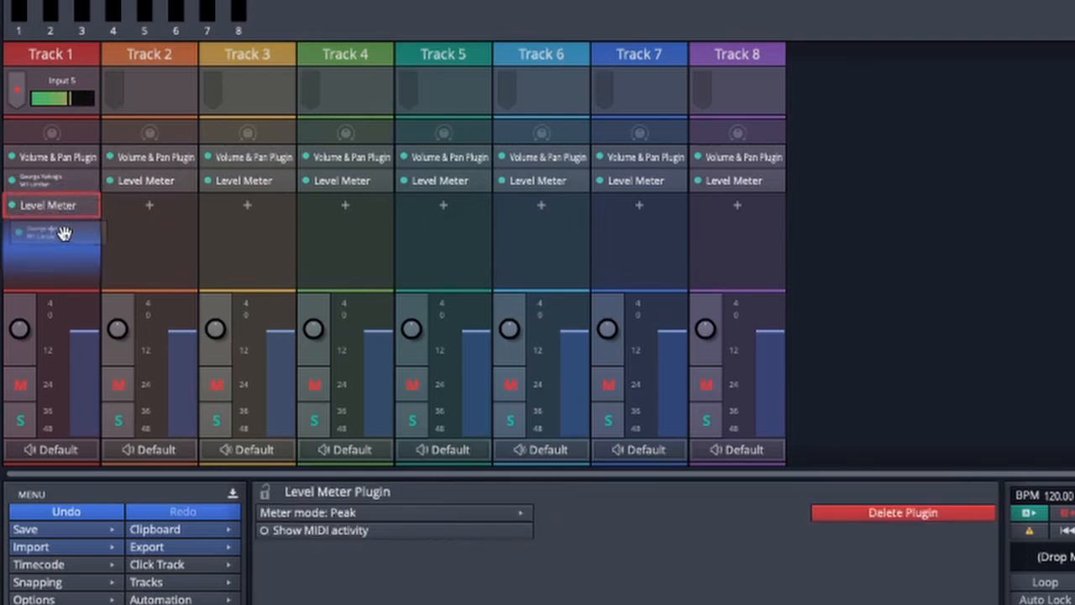
{"action": "left_click", "coordinate": [51, 205]}
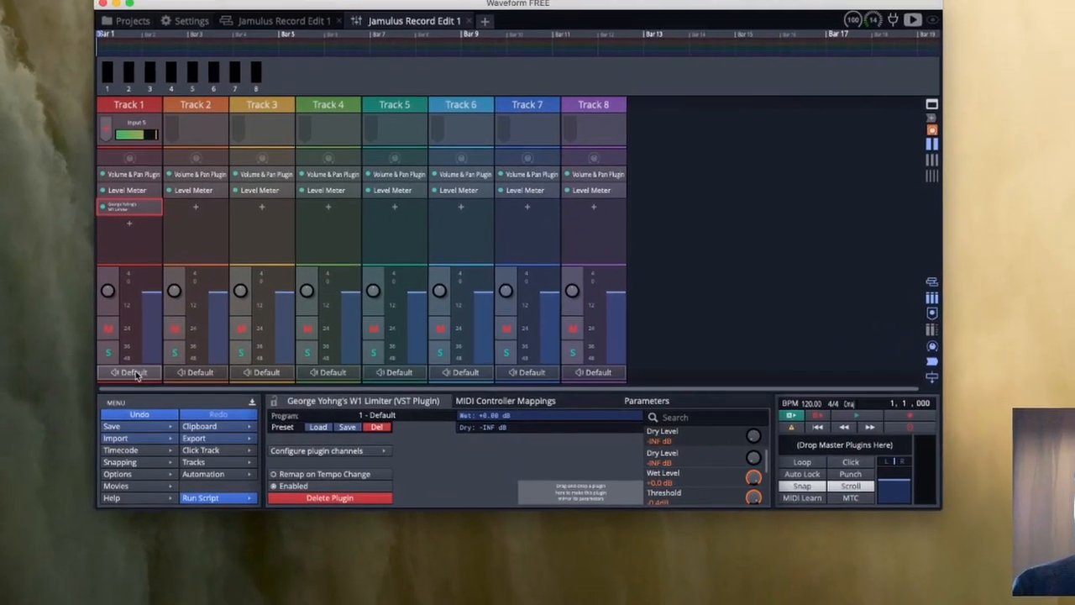
Step: Route Track 1's output to BH1 + 2
{"action": "left_click", "coordinate": [129, 373]}
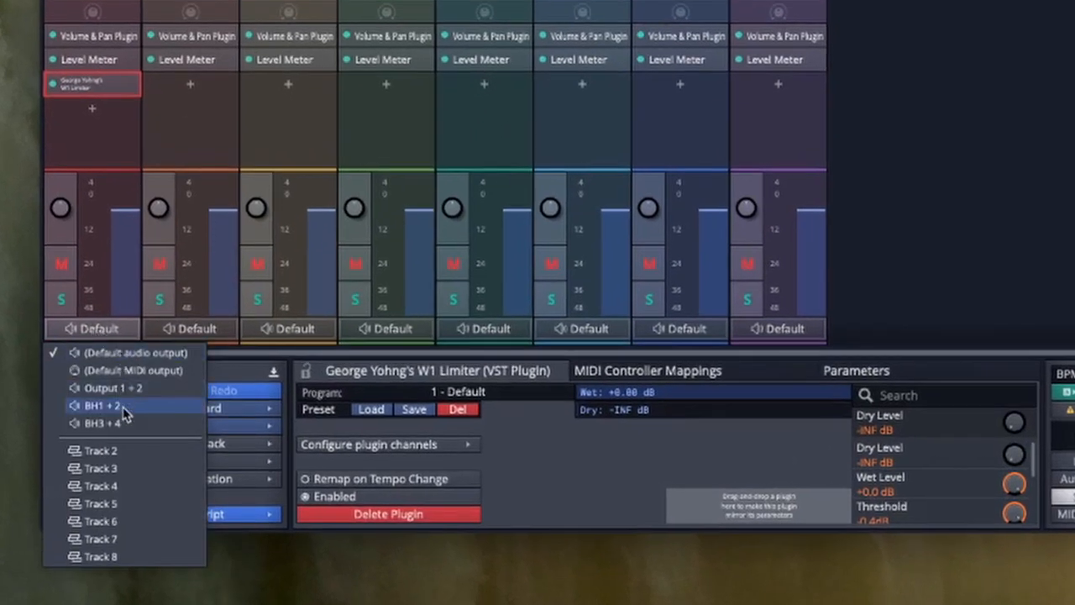
{"action": "left_click", "coordinate": [102, 406]}
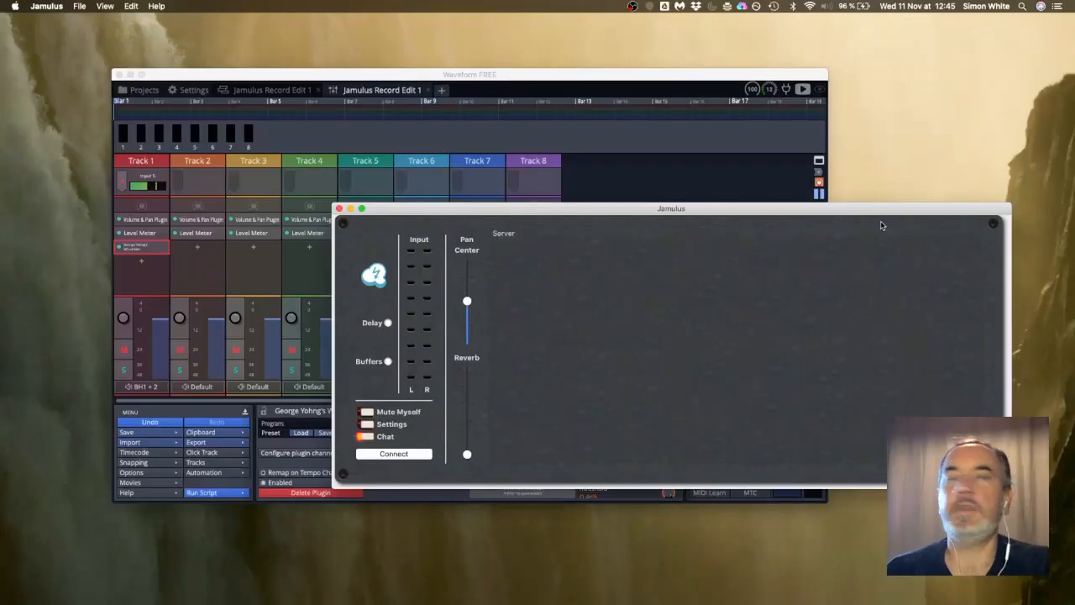
Step: Set Jamulus to the Aggregate Device, inputs BH1/BH2, outputs BH3/BH4, mono-in/stereo-out
{"action": "left_click", "coordinate": [391, 423]}
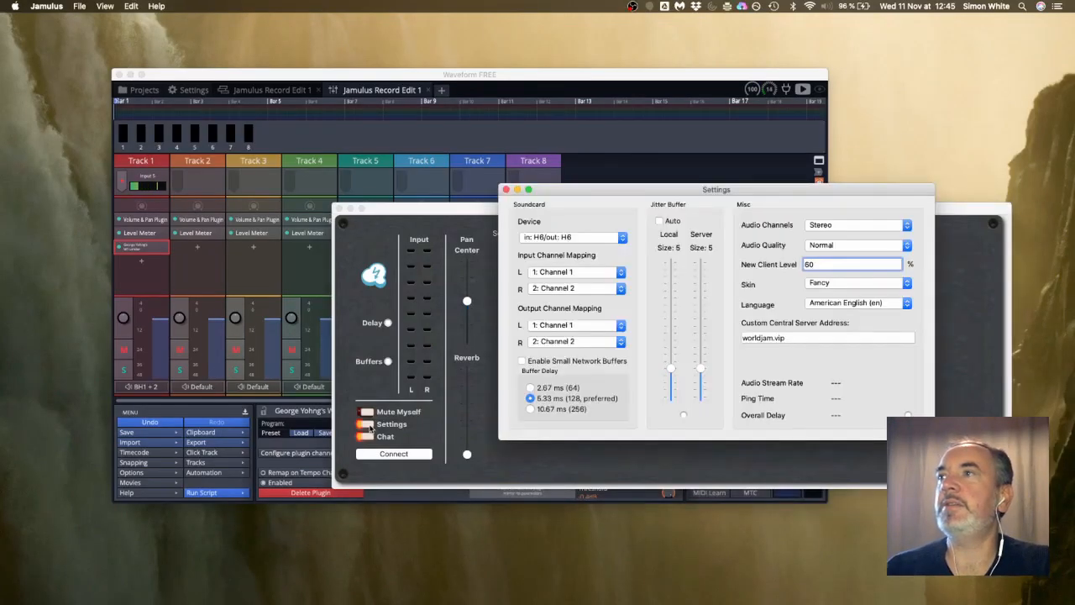
{"action": "left_click", "coordinate": [571, 237]}
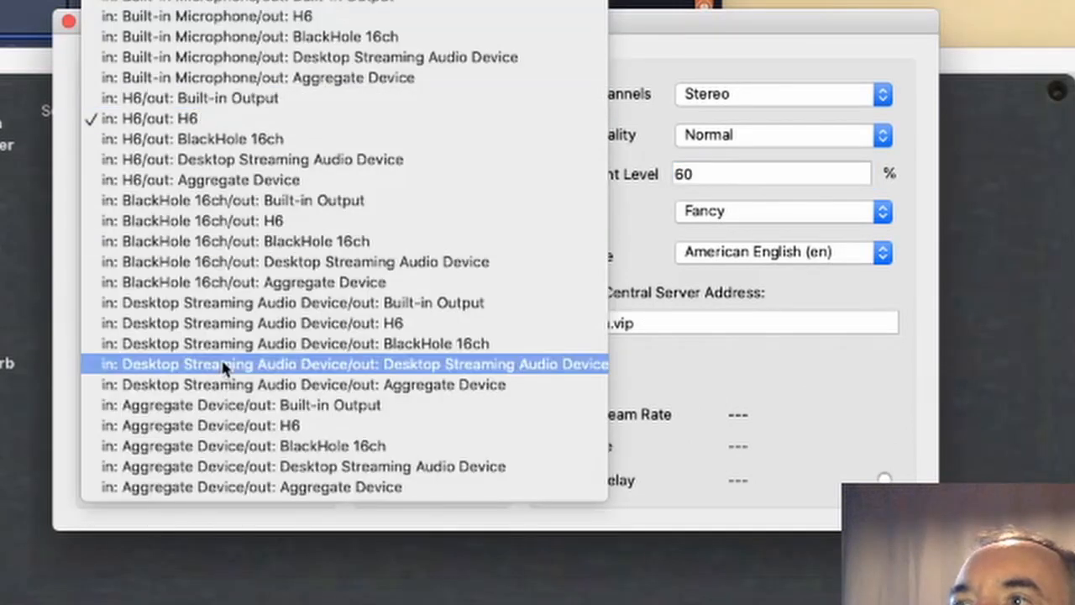
{"action": "mouse_move", "coordinate": [344, 487]}
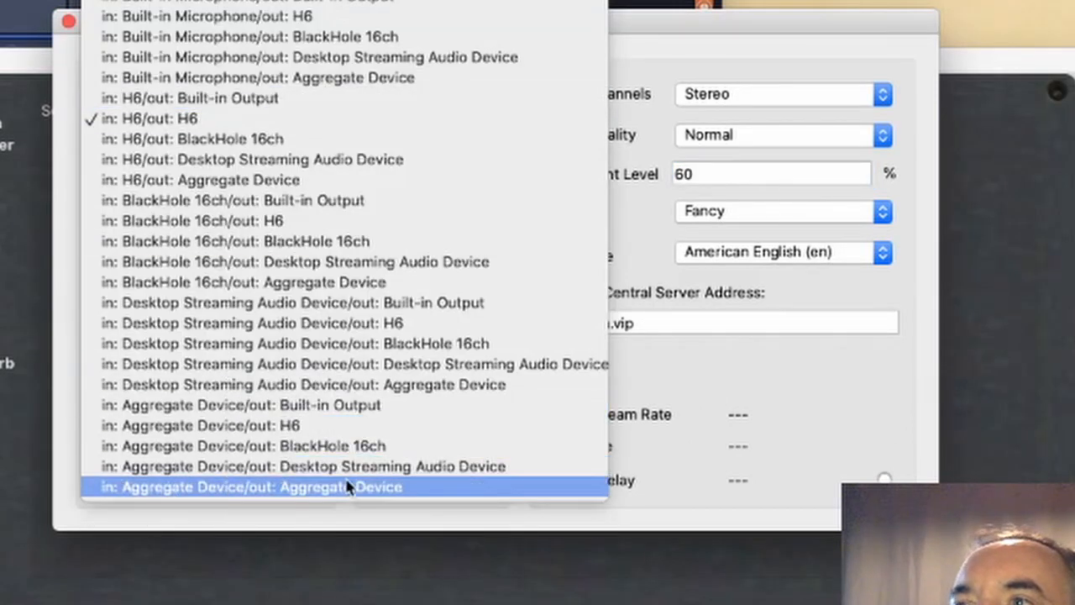
{"action": "mouse_move", "coordinate": [395, 496]}
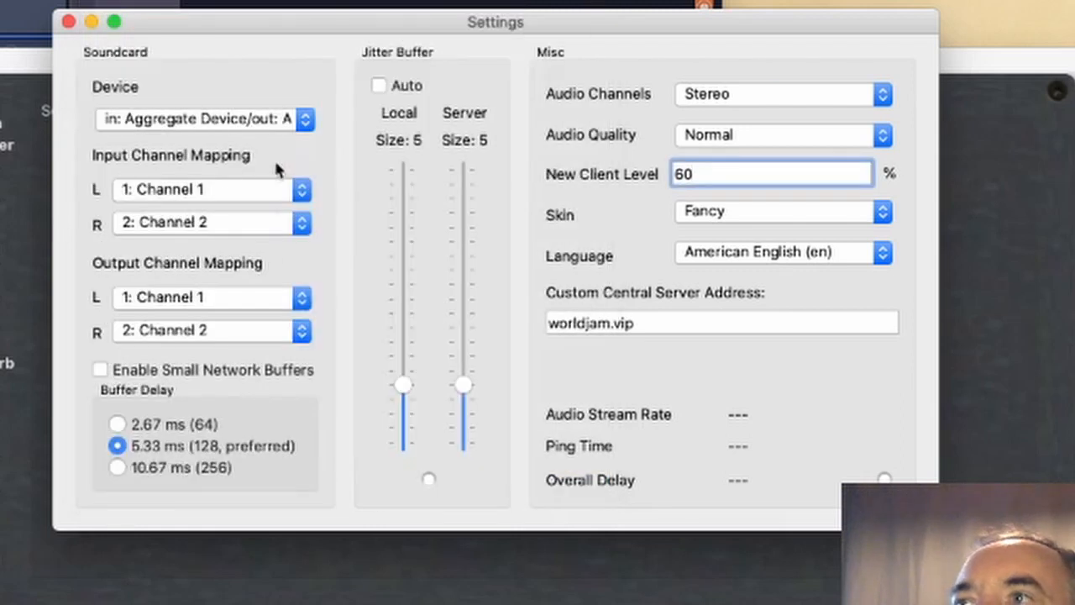
{"action": "left_click", "coordinate": [210, 189]}
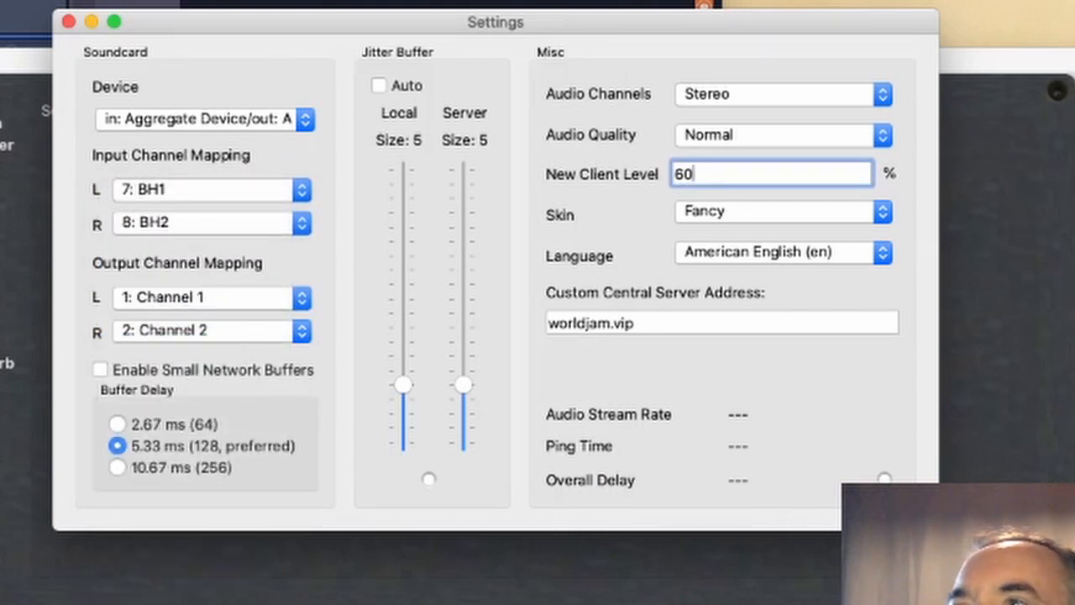
{"action": "left_click", "coordinate": [210, 298]}
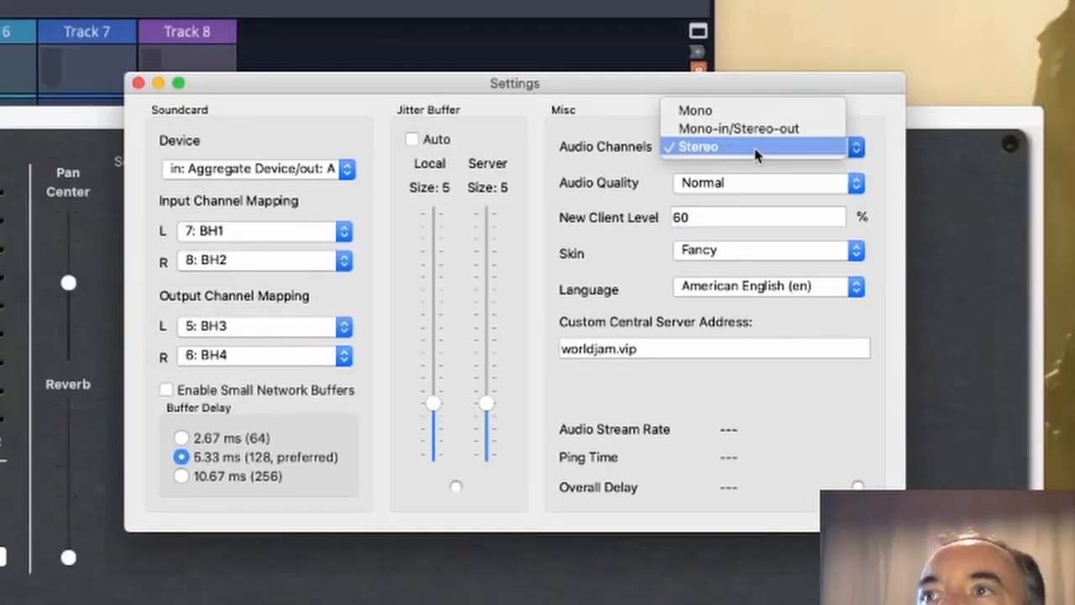
{"action": "mouse_move", "coordinate": [752, 128]}
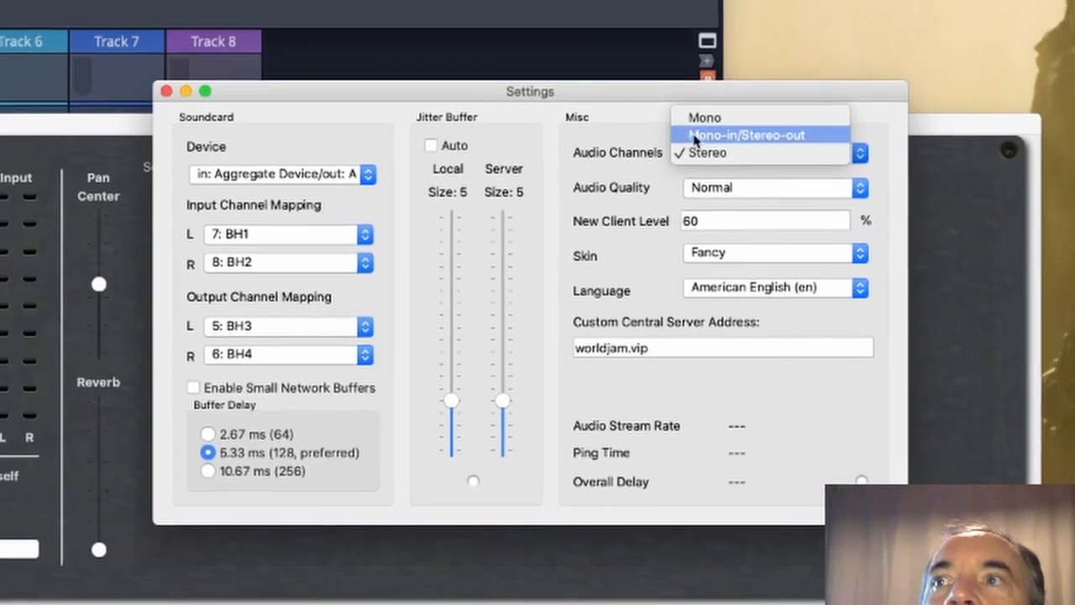
{"action": "left_click", "coordinate": [708, 152]}
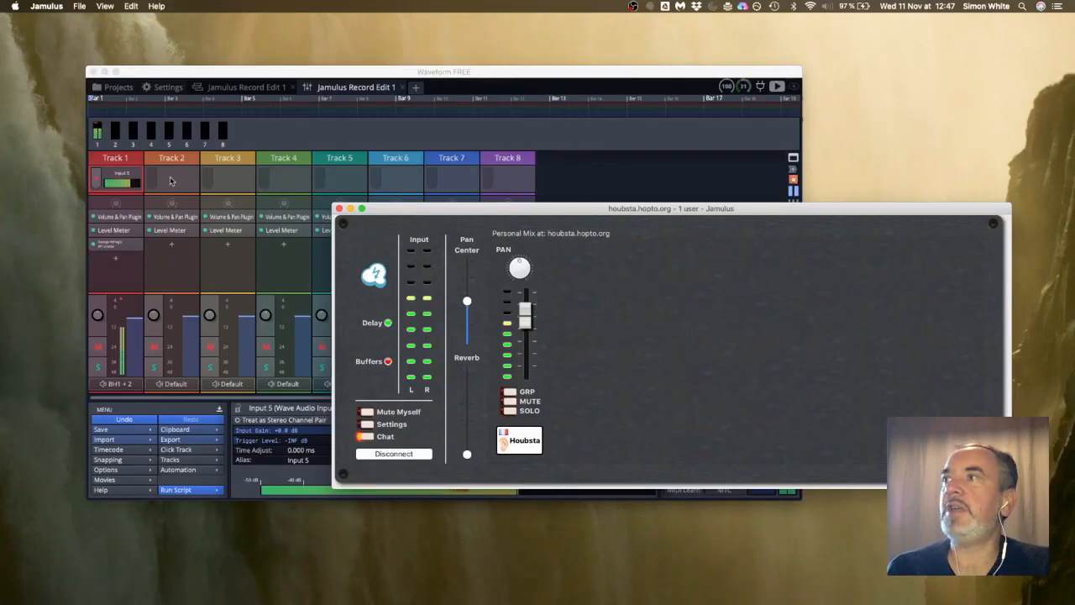
Step: Set Track 2's recording input to the BH3 + 4 pair
{"action": "left_click", "coordinate": [170, 180]}
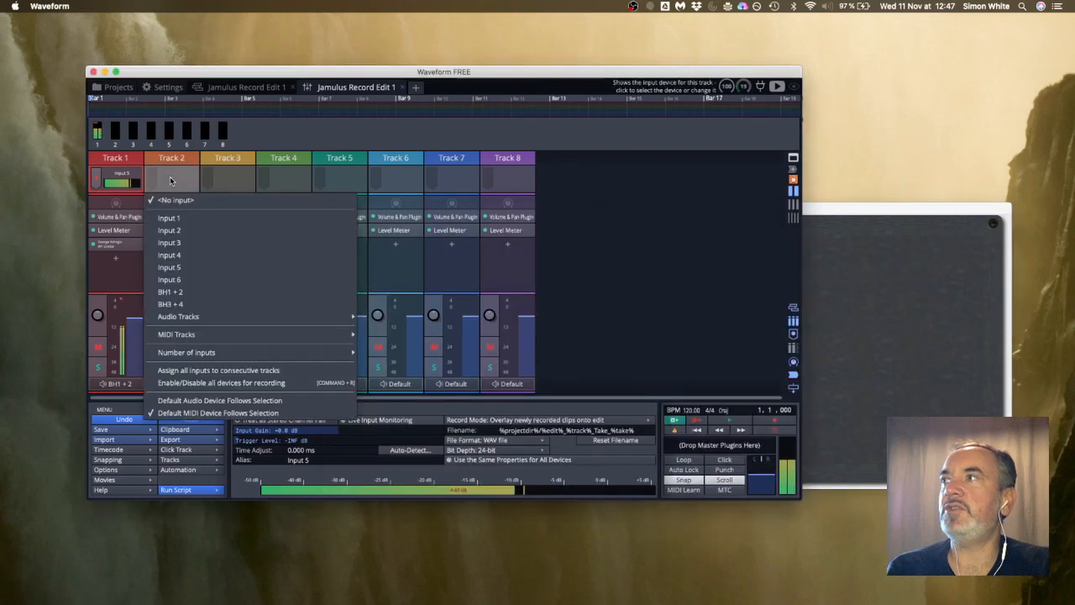
{"action": "mouse_move", "coordinate": [170, 304]}
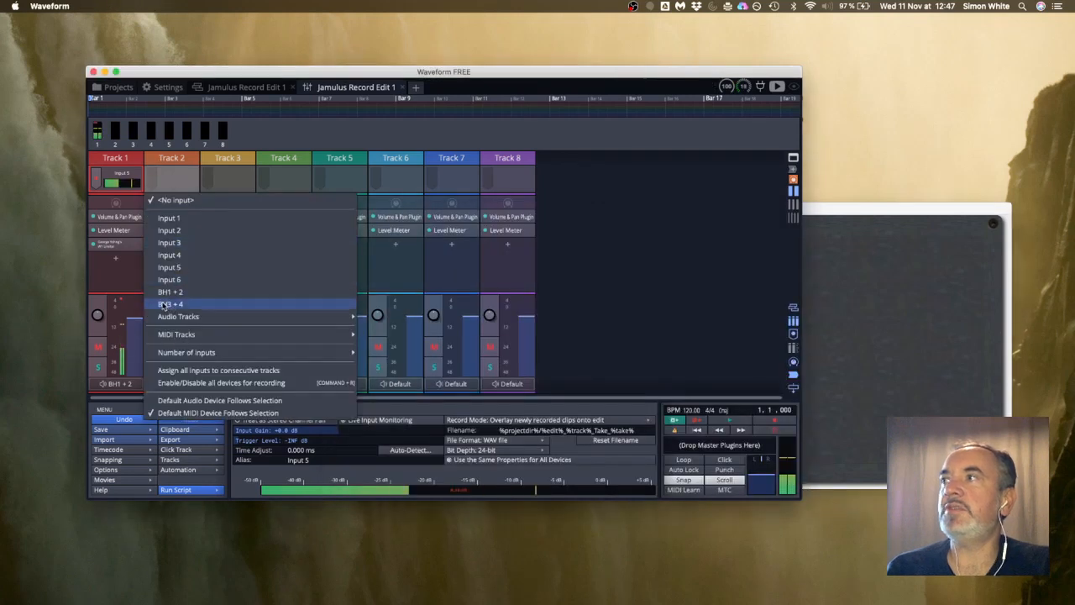
{"action": "left_click", "coordinate": [170, 303]}
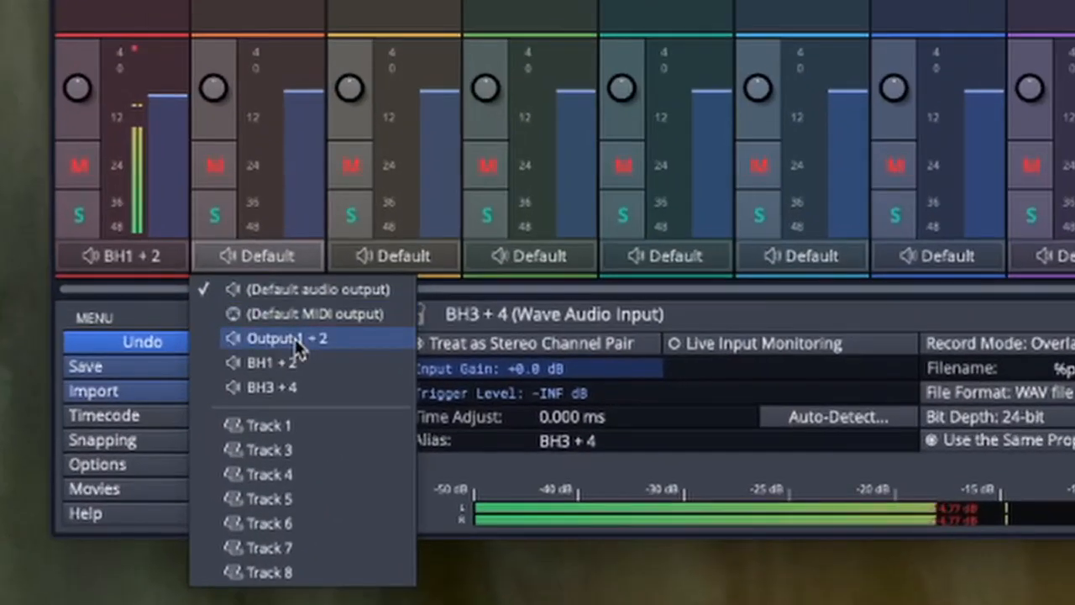
{"action": "mouse_move", "coordinate": [328, 349]}
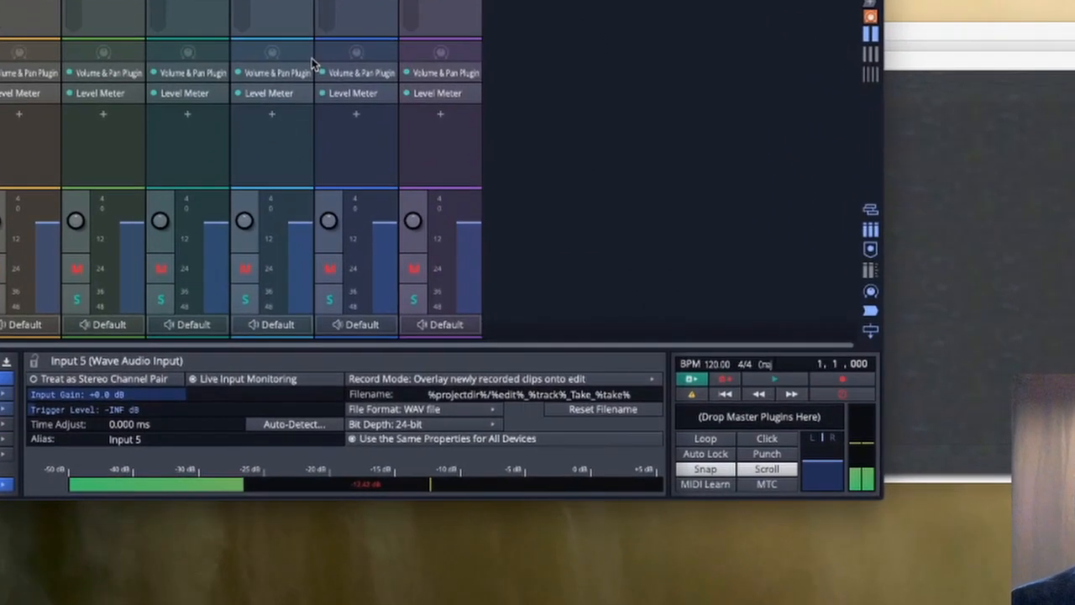
Step: Record Tracks 1 and 2 for a few bars, then stop
{"action": "left_click", "coordinate": [843, 395]}
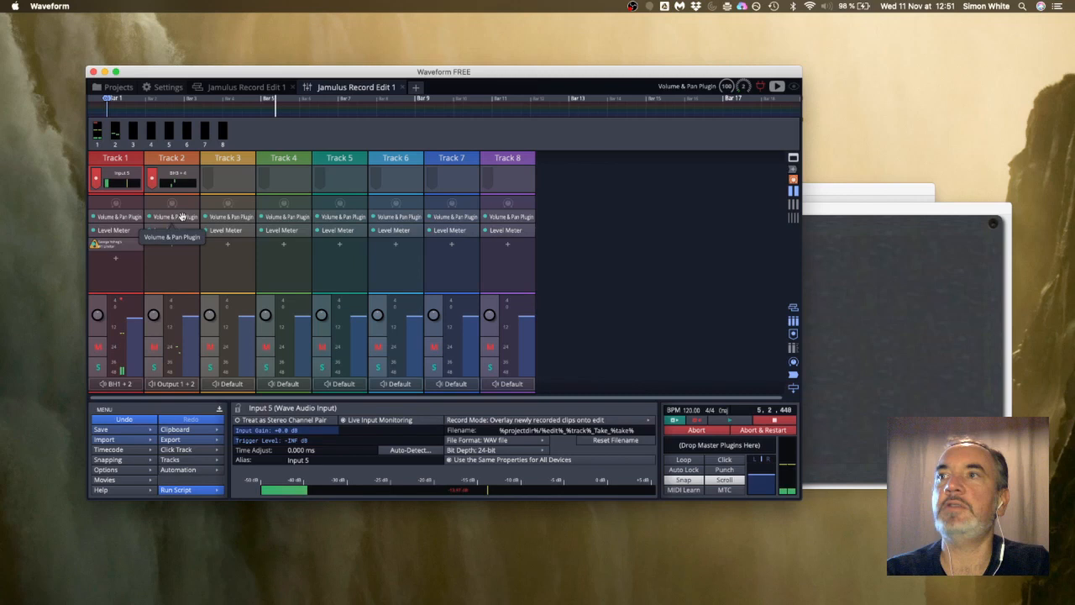
{"action": "left_click", "coordinate": [762, 86]}
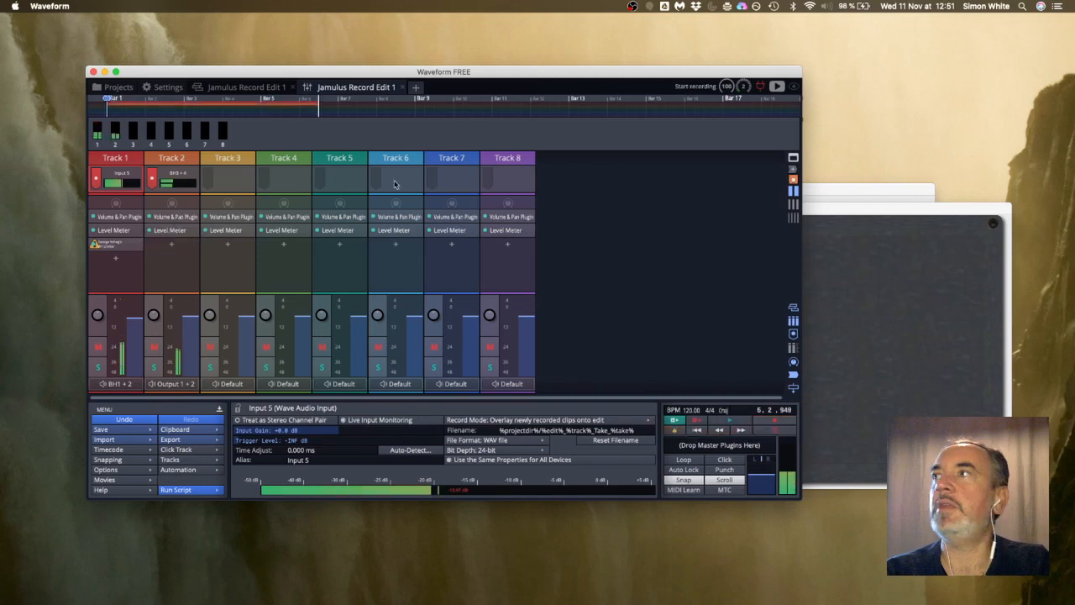